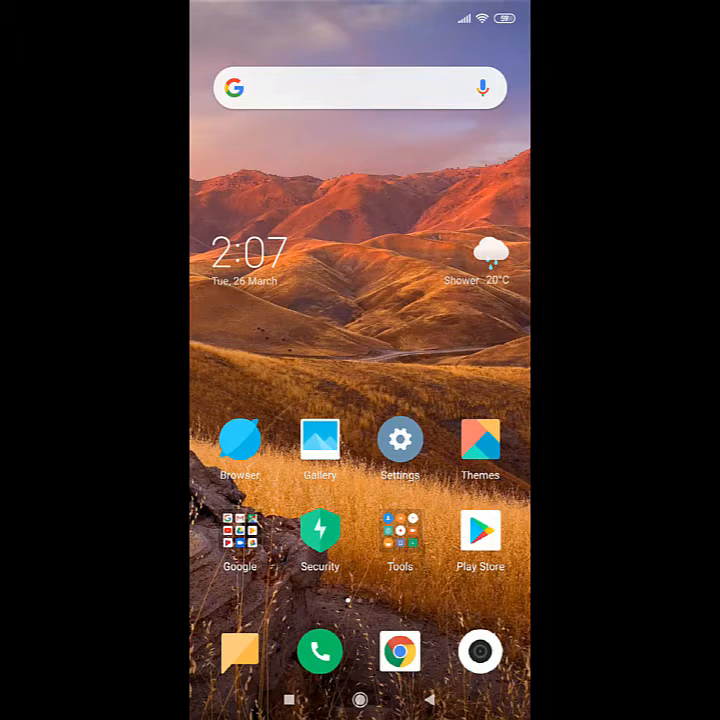
Step: Launch the camera and snap a photo of the lakeside scene
left_click(480, 651)
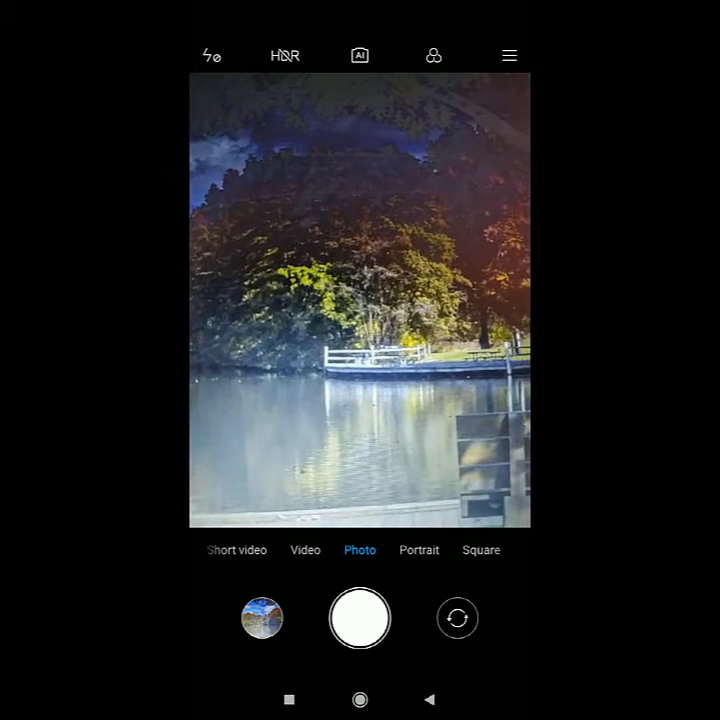
left_click(437, 427)
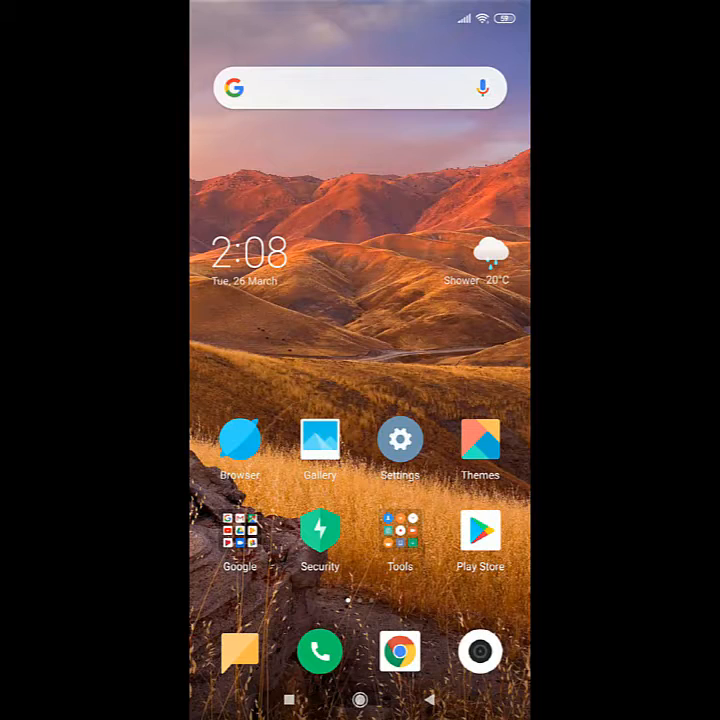
left_click(320, 447)
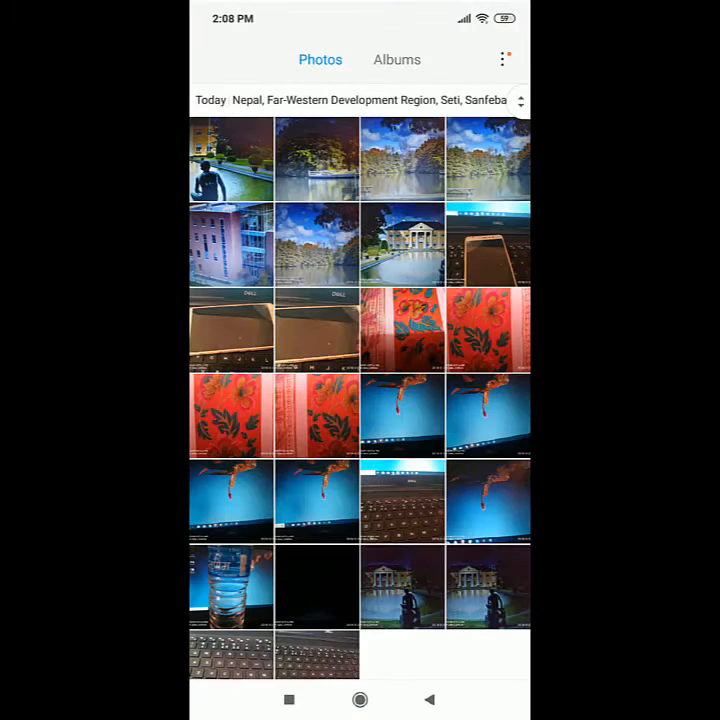
left_click(316, 158)
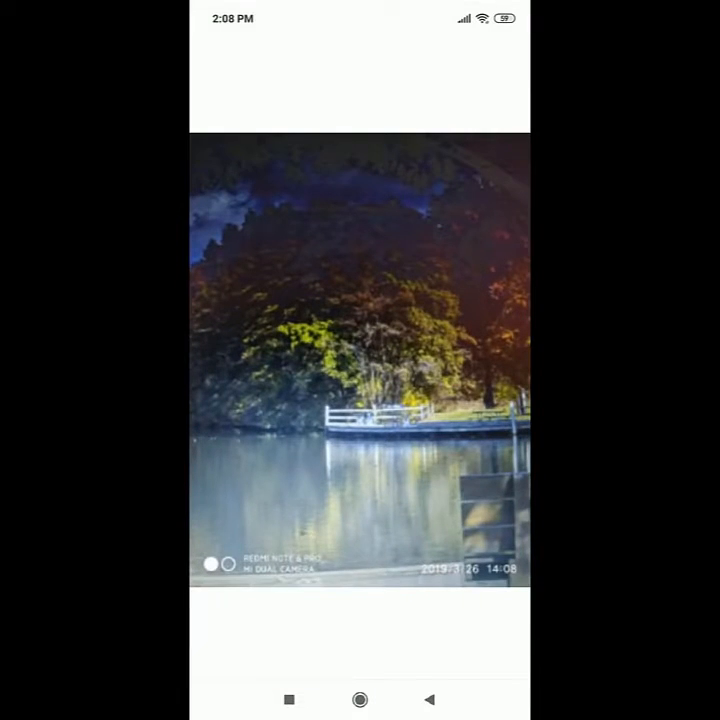
left_click(360, 360)
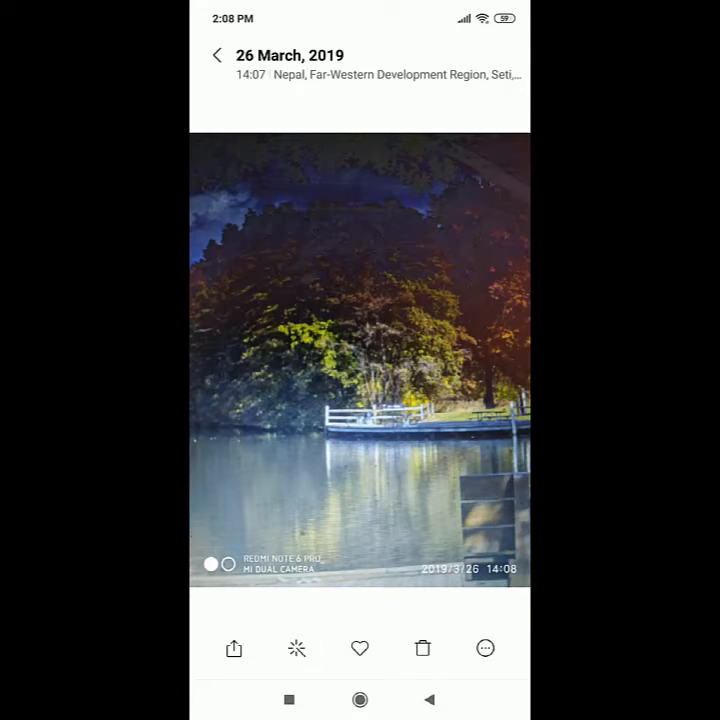
left_click(360, 360)
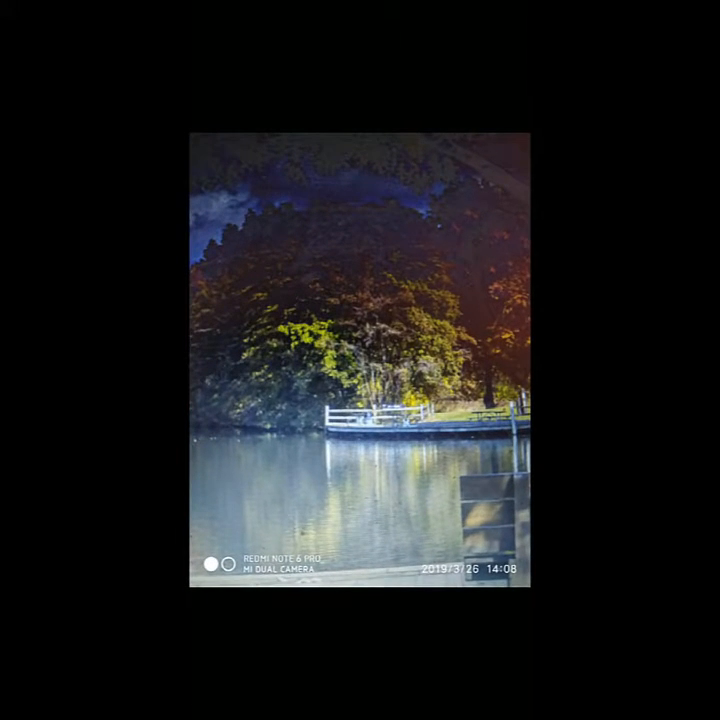
scroll("left", 3)
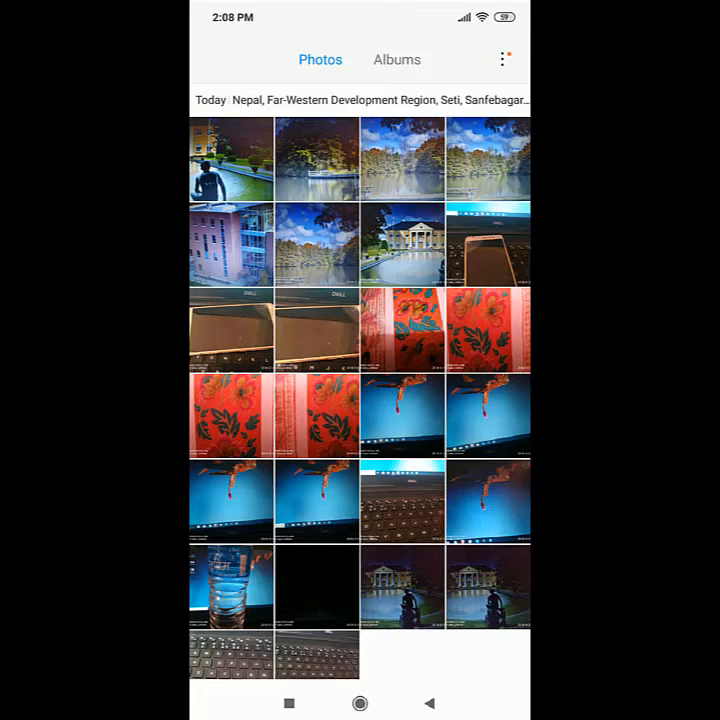
left_click(360, 703)
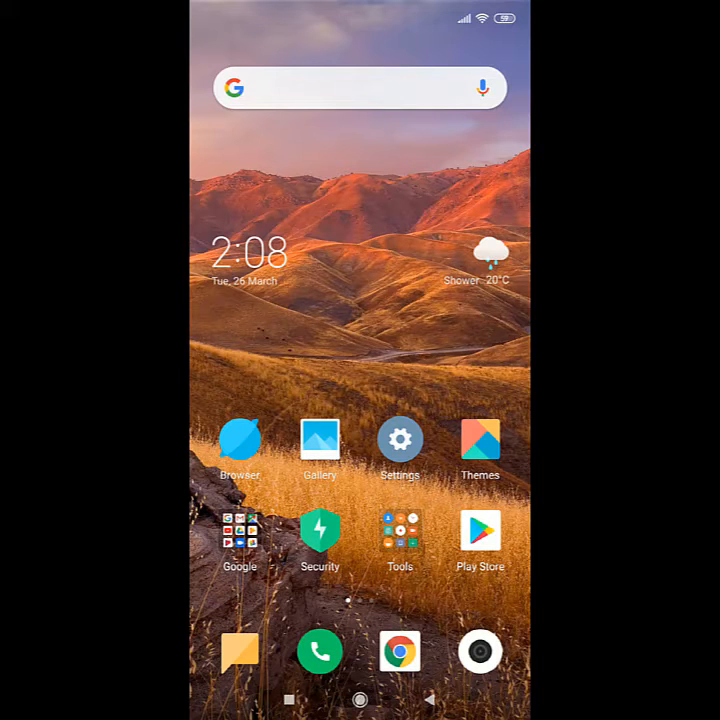
Step: Reopen the camera and reach its Settings page through the top-right menu
left_click(481, 651)
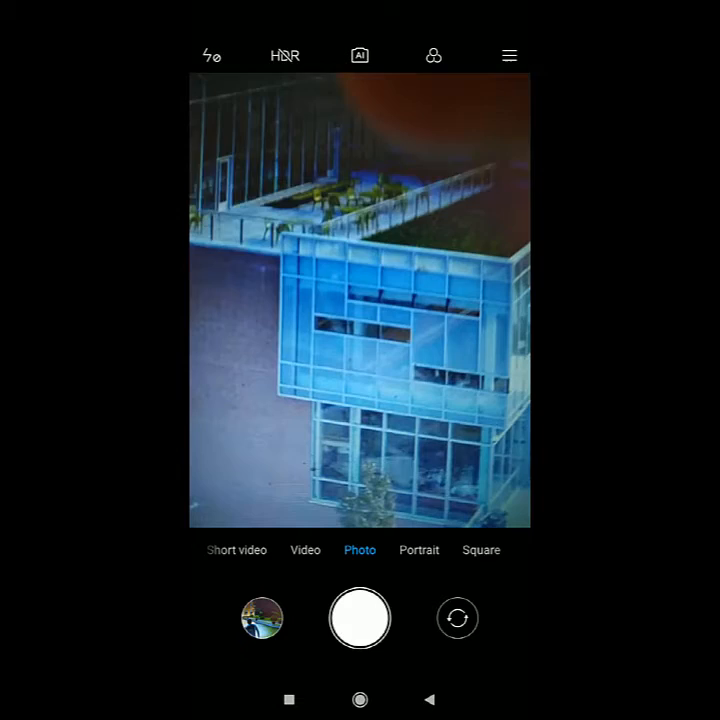
left_click(508, 55)
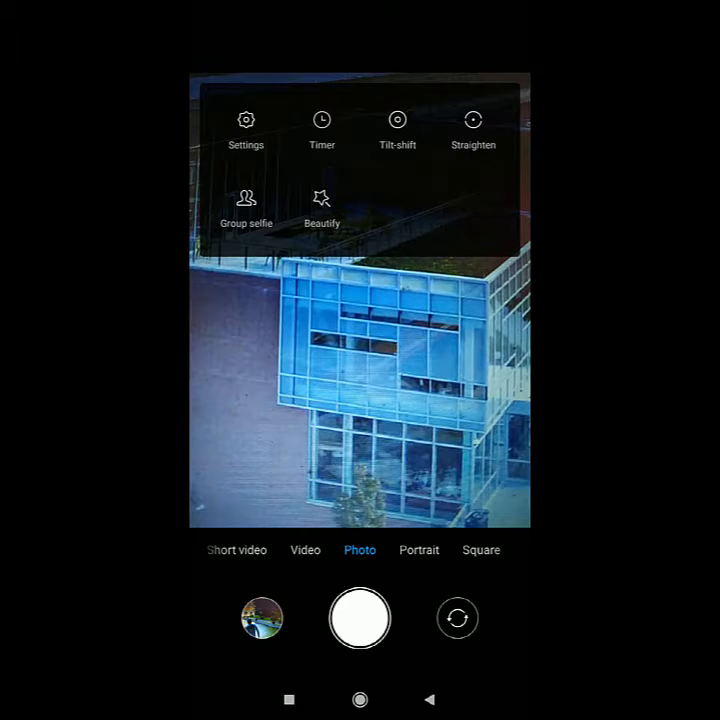
left_click(246, 120)
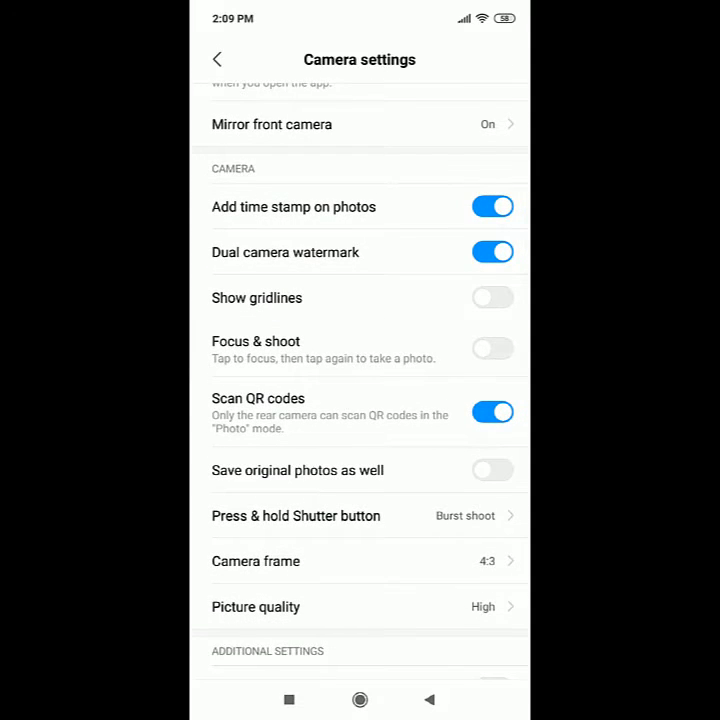
Step: Switch off Dual camera watermark and Add time stamp on photos, then return to Photo mode
scroll("down", 3)
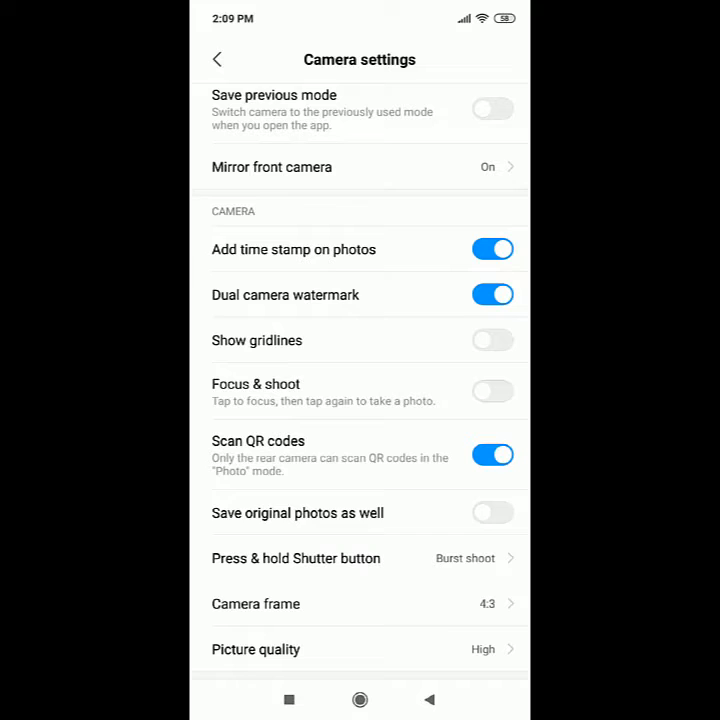
left_click(492, 294)
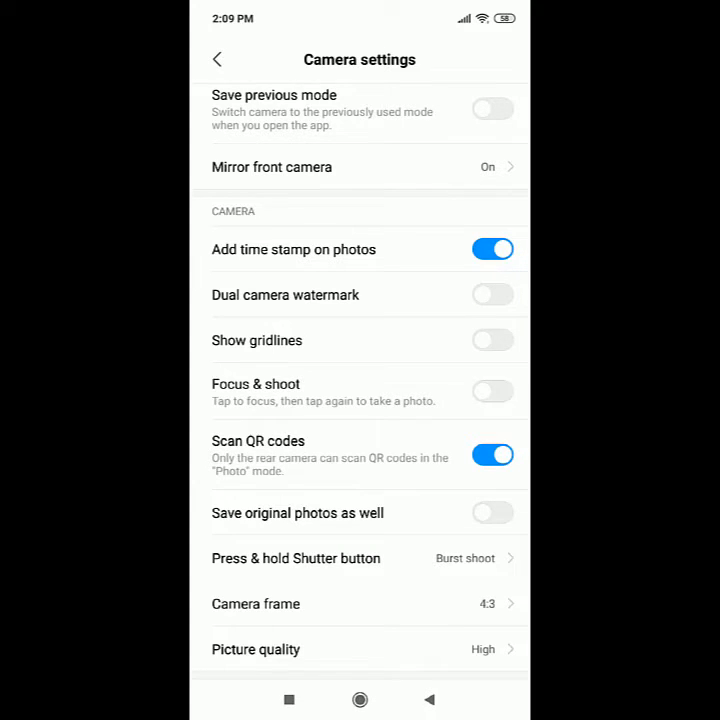
left_click(492, 249)
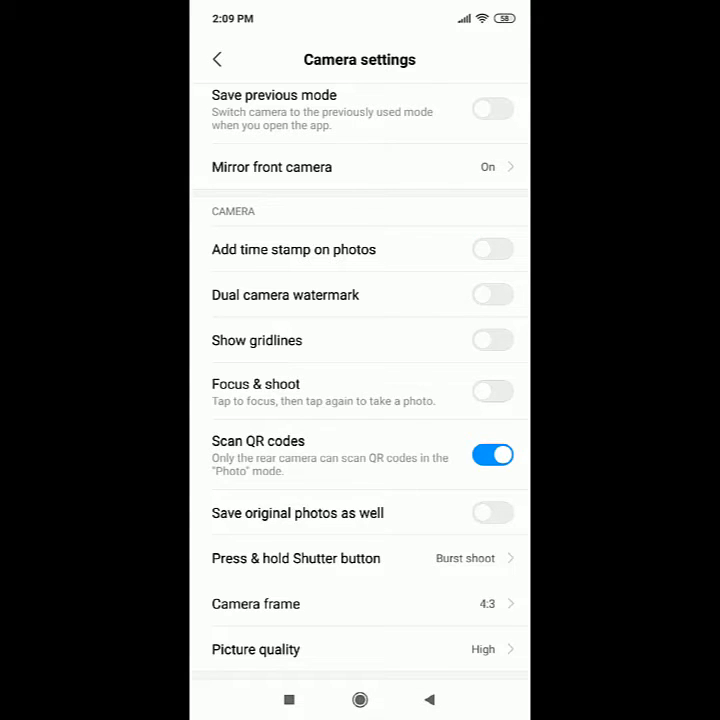
left_click(217, 59)
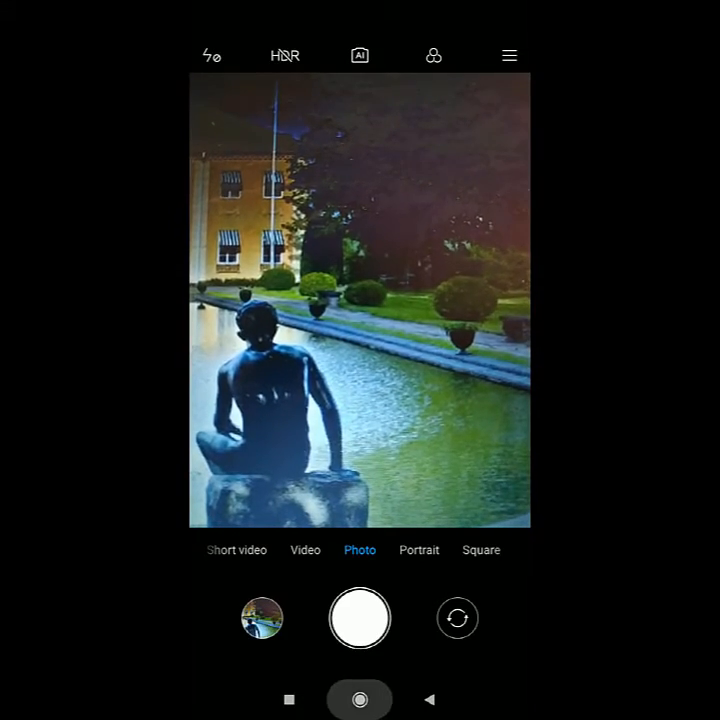
Step: Open the Gallery from the thumbnail beside the shutter to view the latest shots
left_click(261, 617)
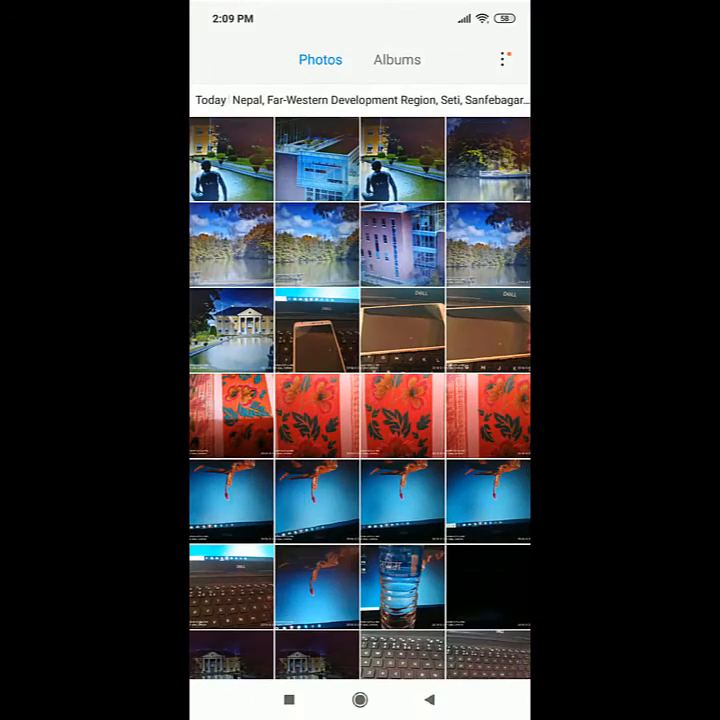